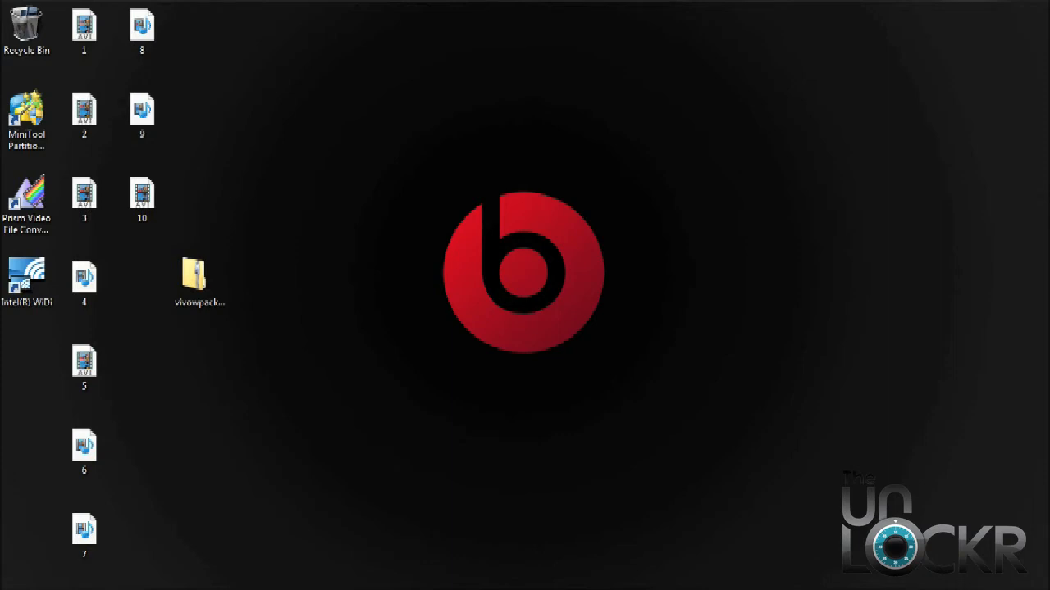
Step: Extract the vivowpackage zip straight onto the desktop via Extract Here
right_click(198, 278)
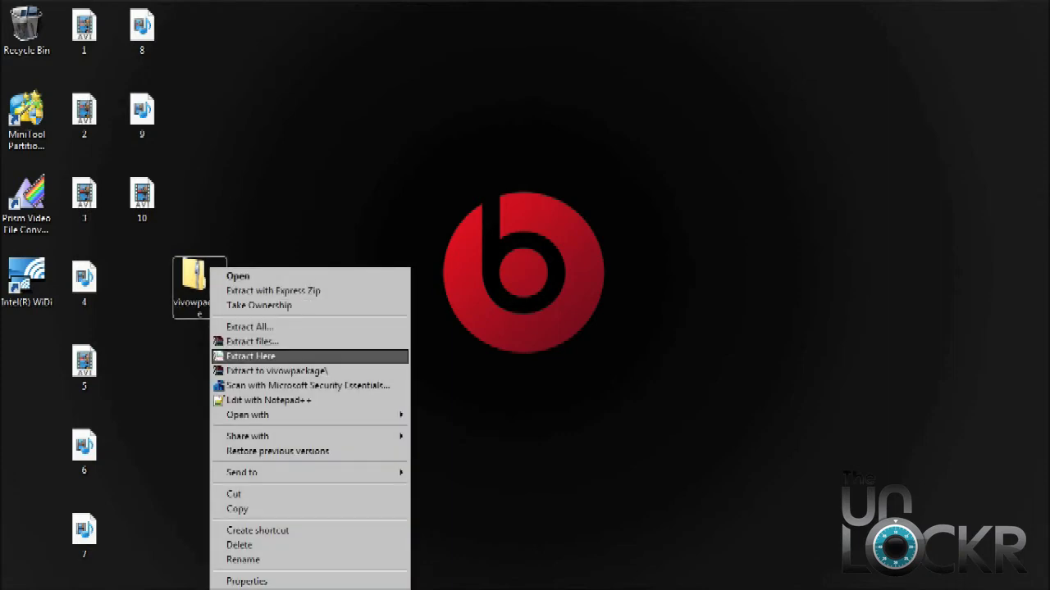
left_click(249, 356)
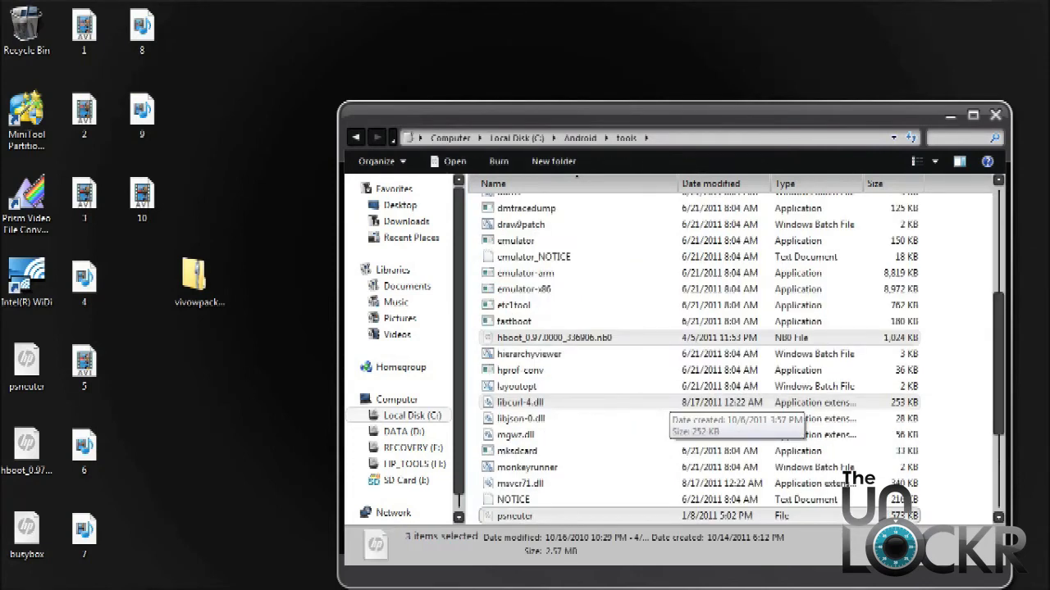
Step: Close the C:\Android\tools folder window and bring up the Start menu
left_click(994, 115)
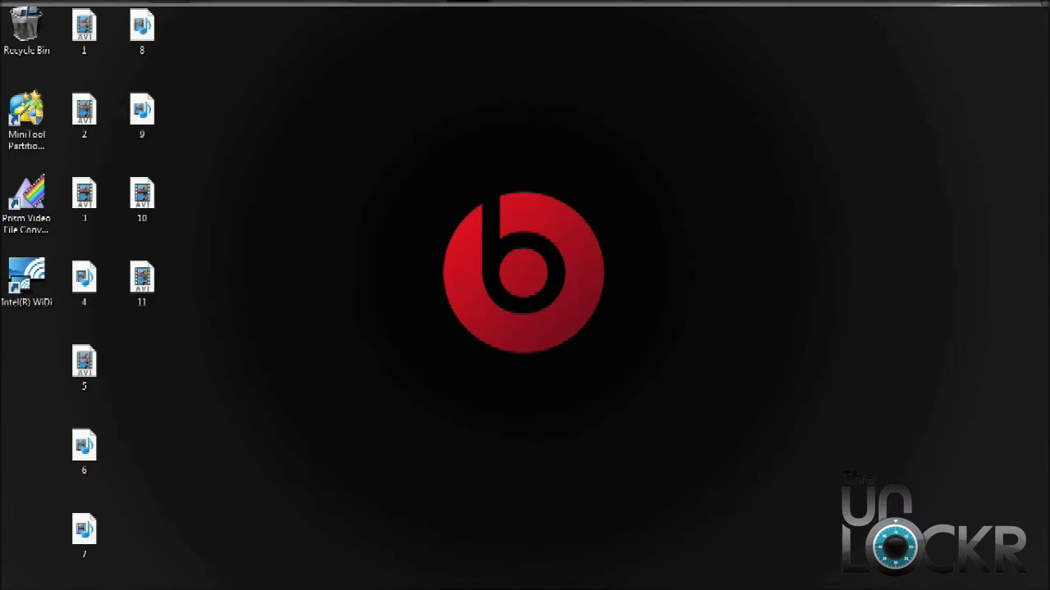
left_click(16, 16)
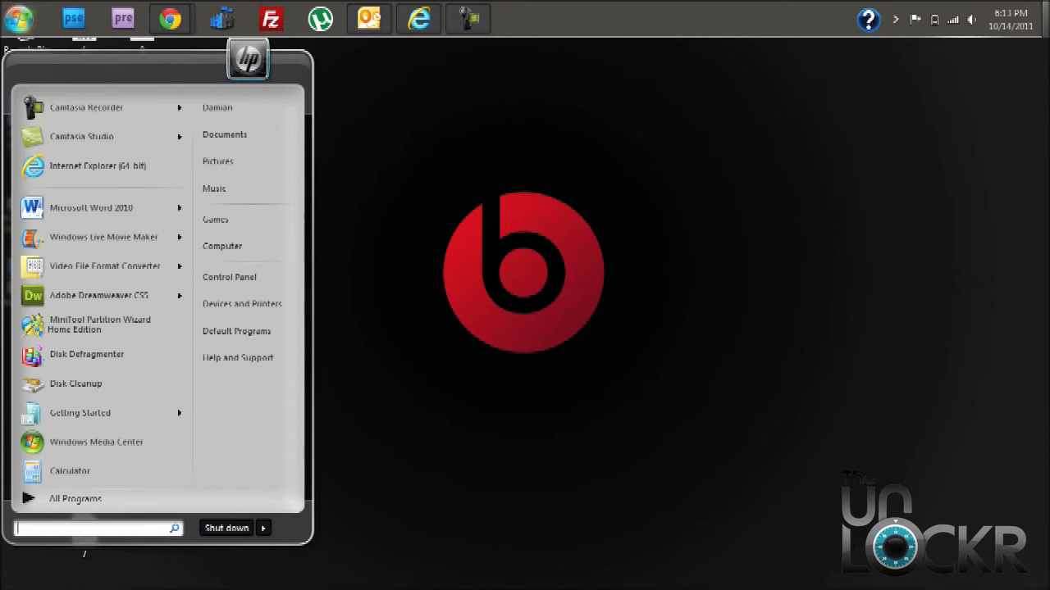
Step: Launch a Command Prompt by searching 'cmd' from the Start menu
type("cmd")
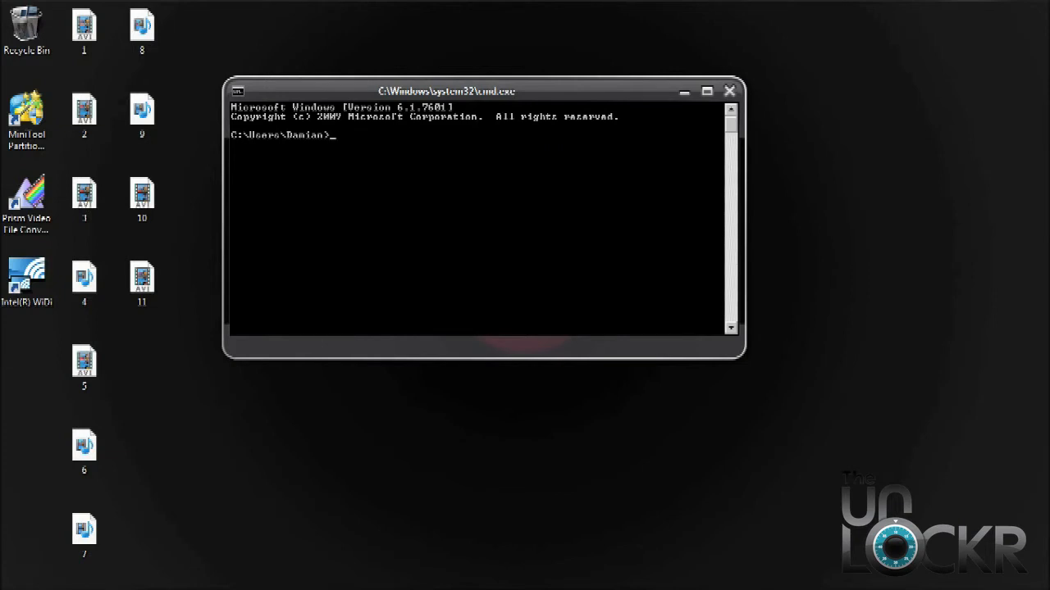
Step: Type a cd command toward c:\android\tools at the prompt, not yet run
type("o")
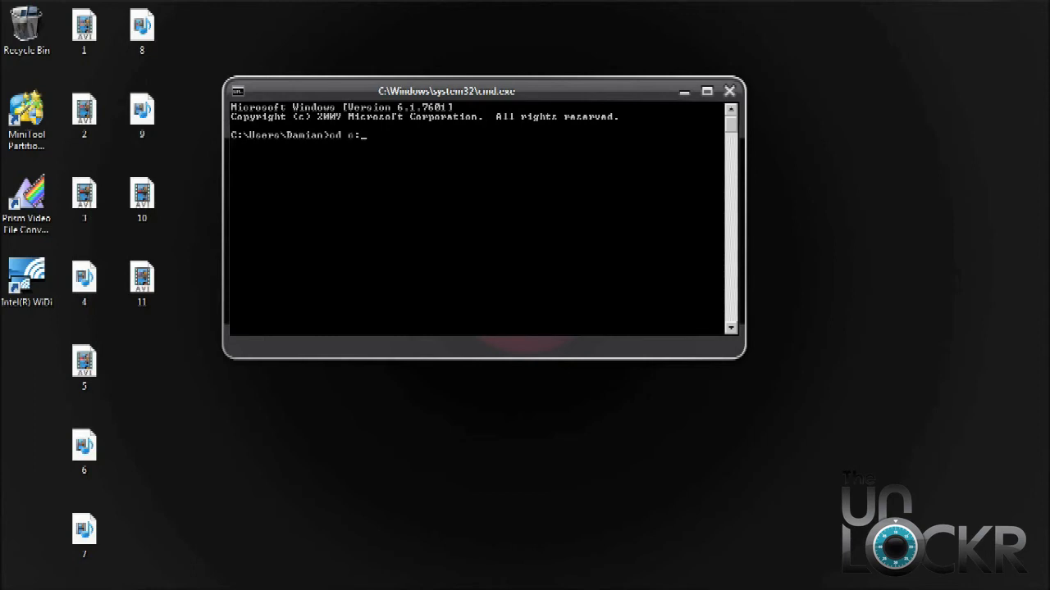
type("android")
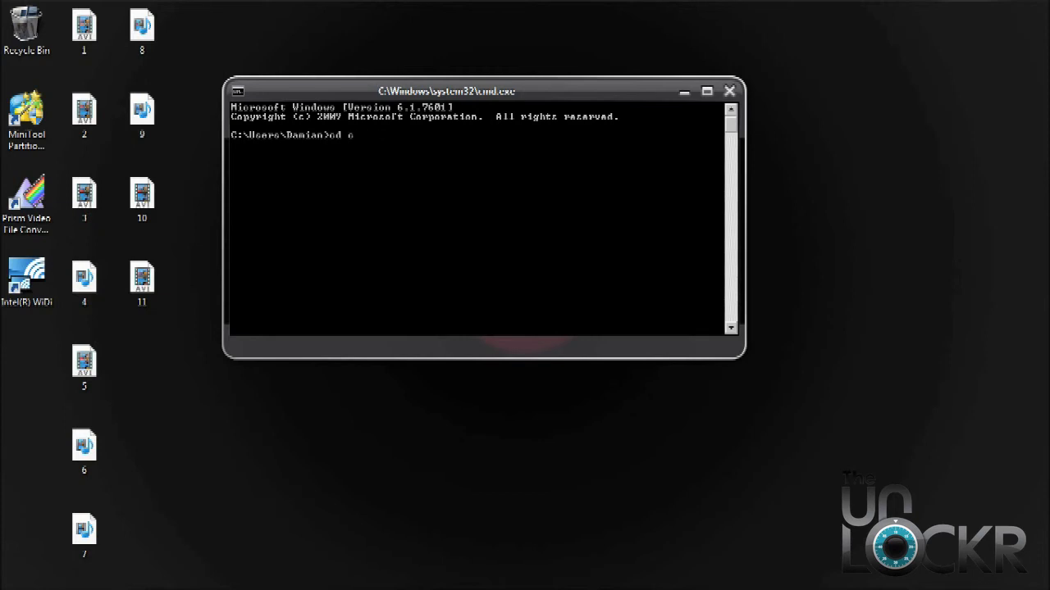
type(":\\a")
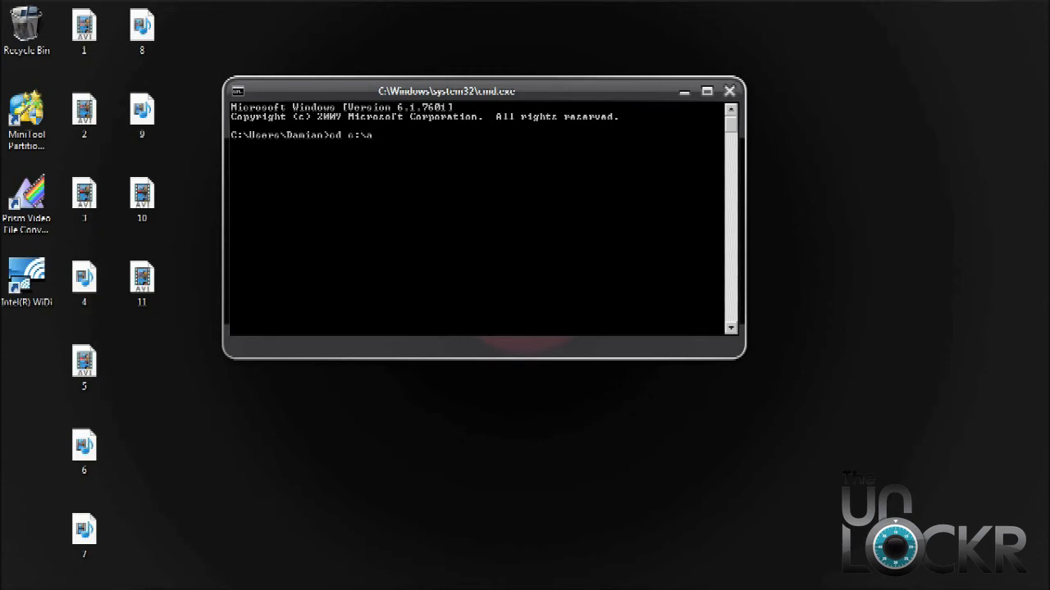
type("ndroid\\t")
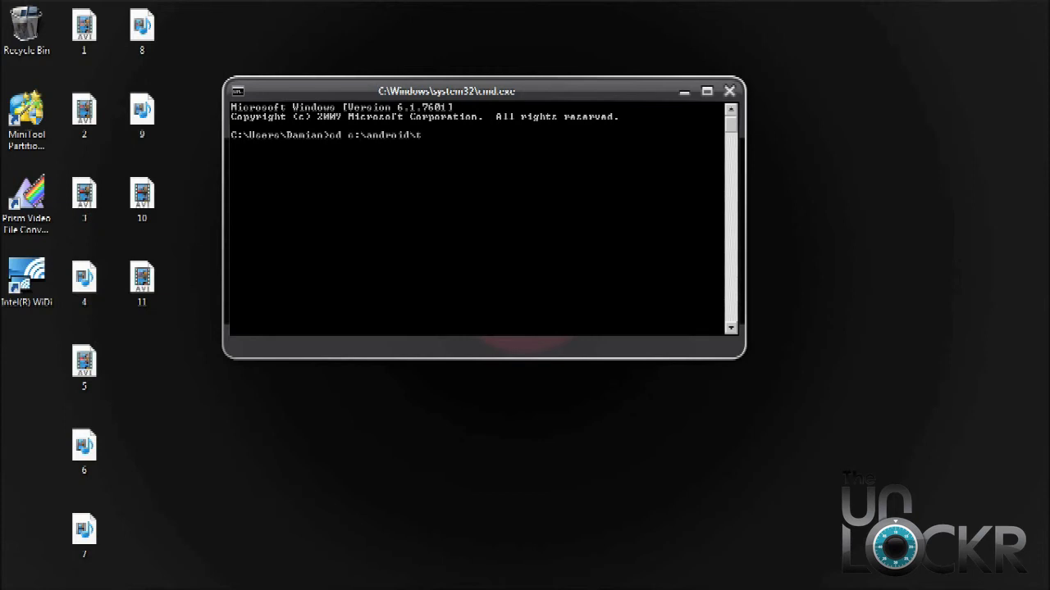